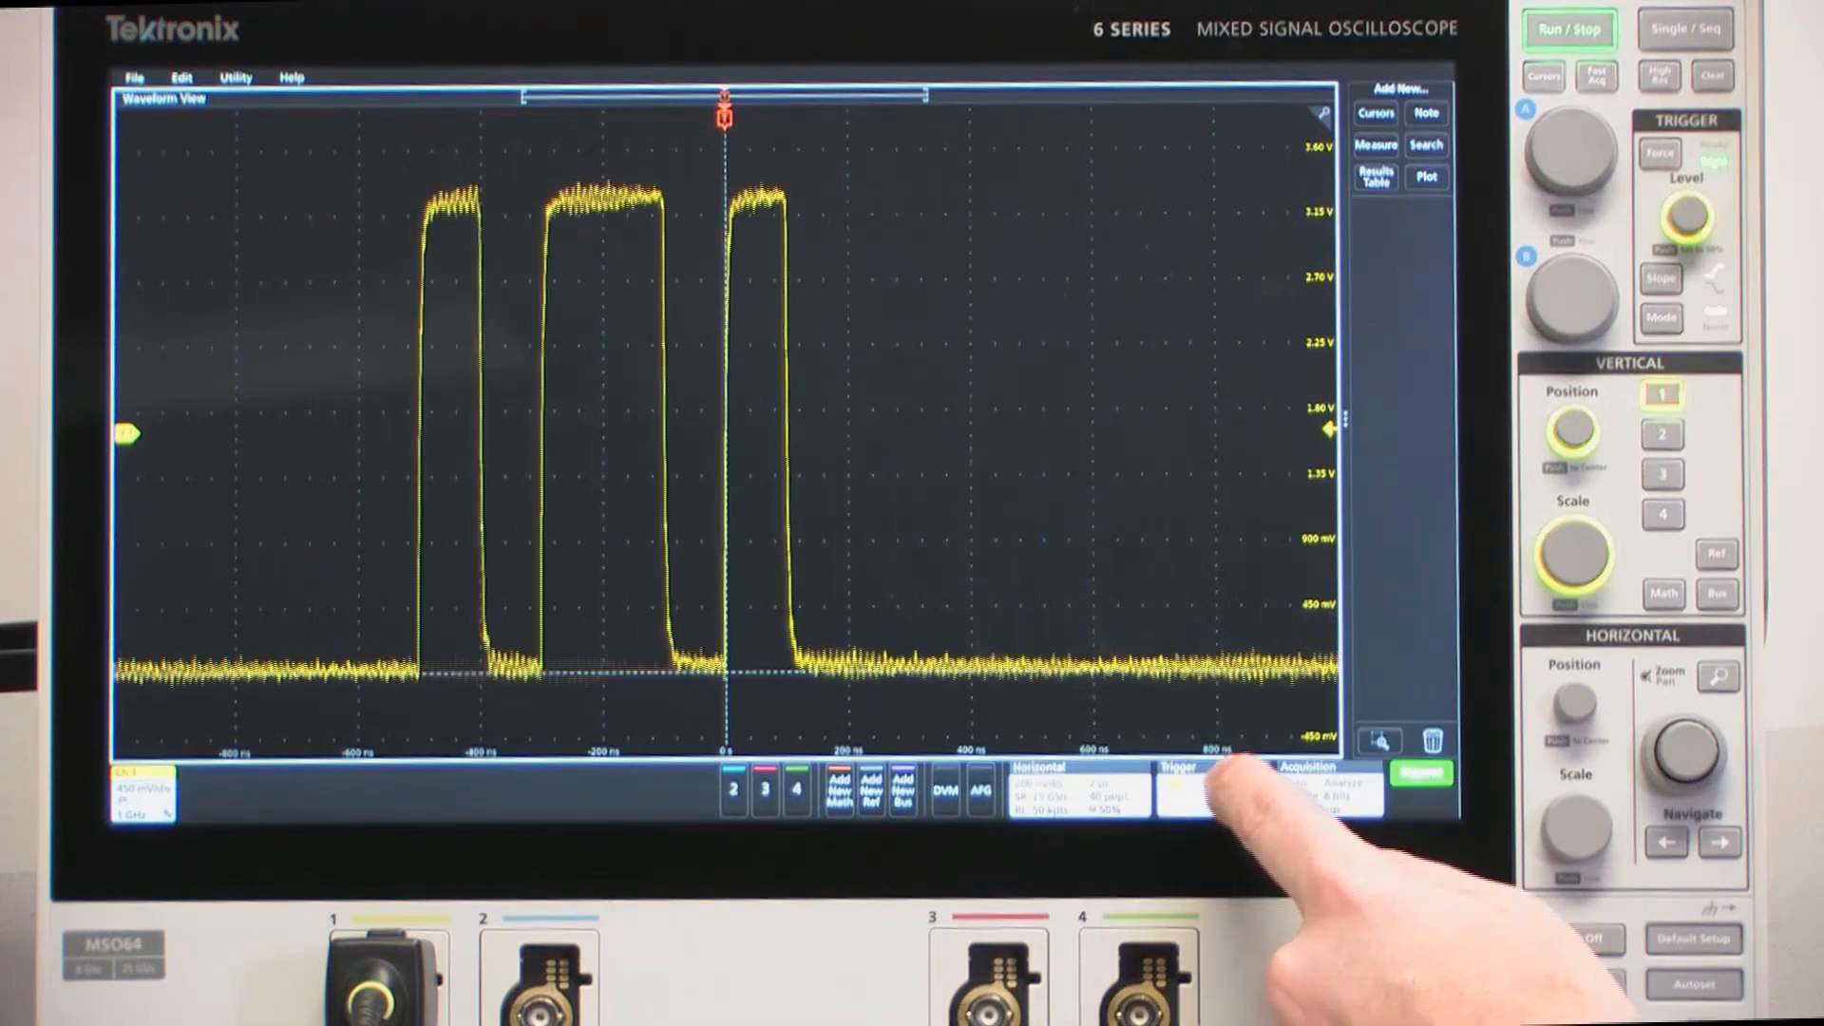
- Under Mode & Holdoff, switch holdoff from random to a fixed 600 ns time
left_click(1178, 789)
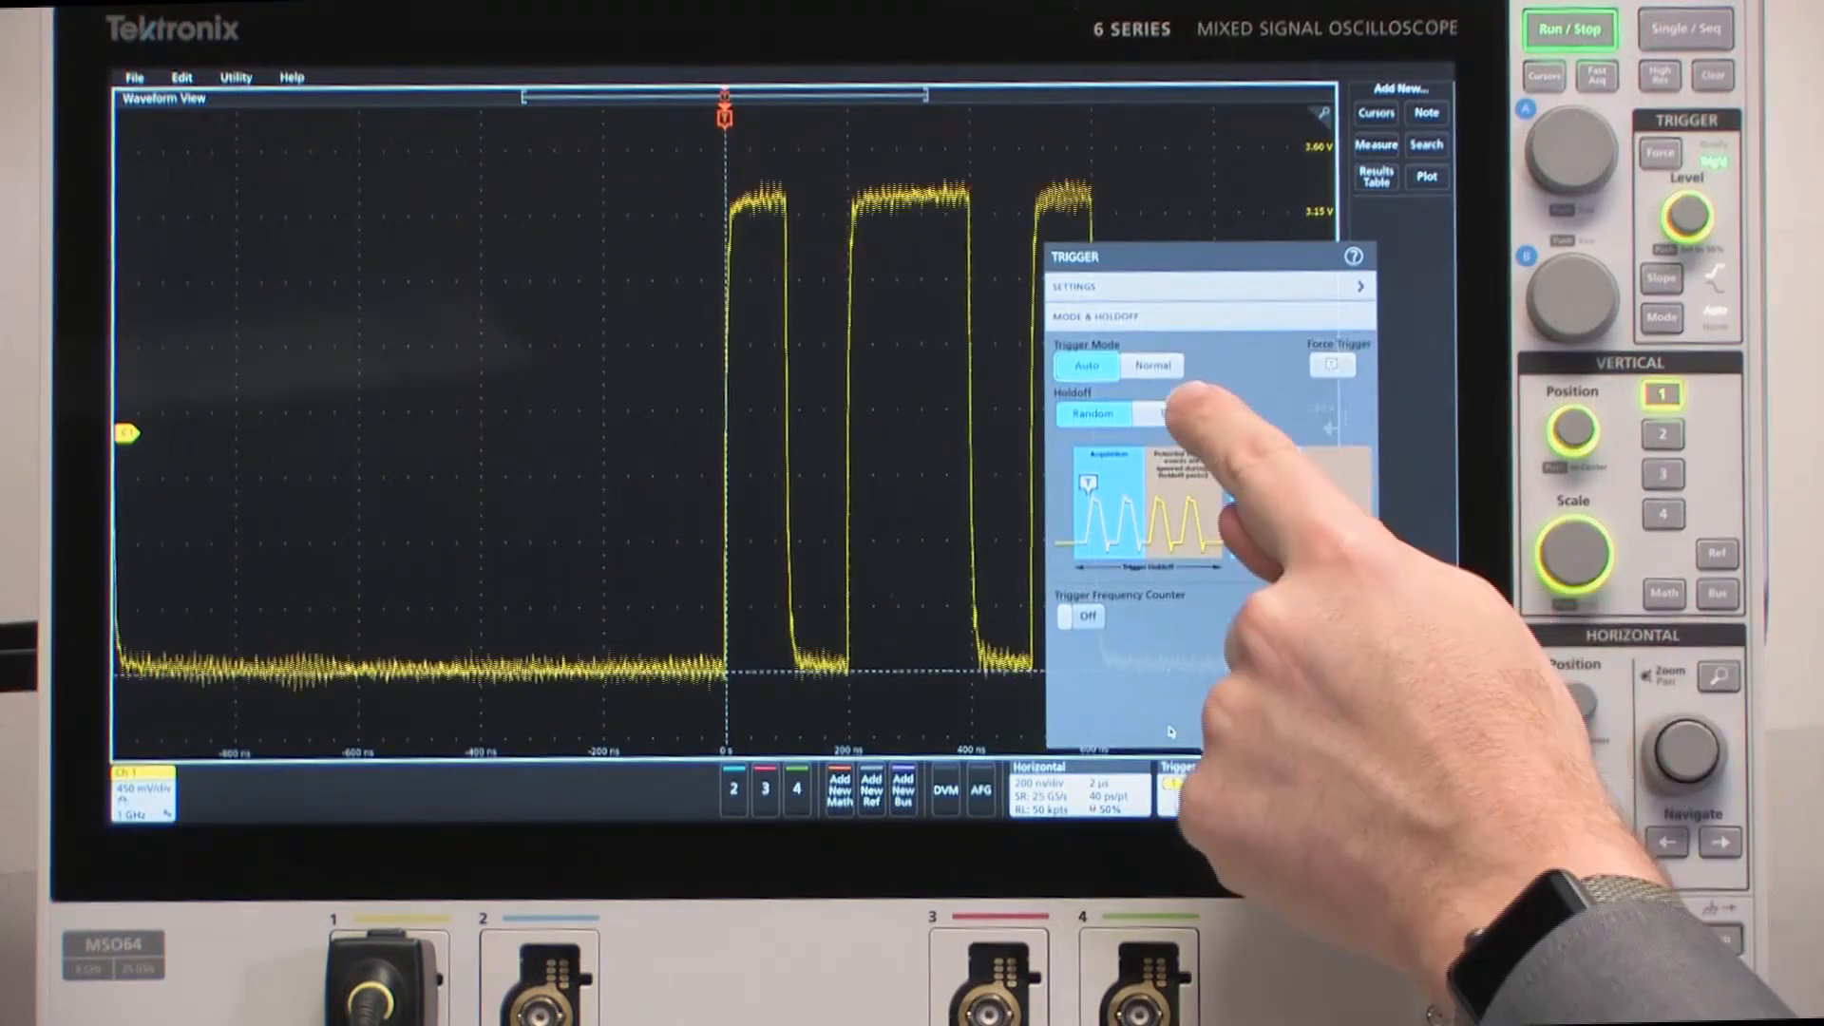
left_click(1169, 414)
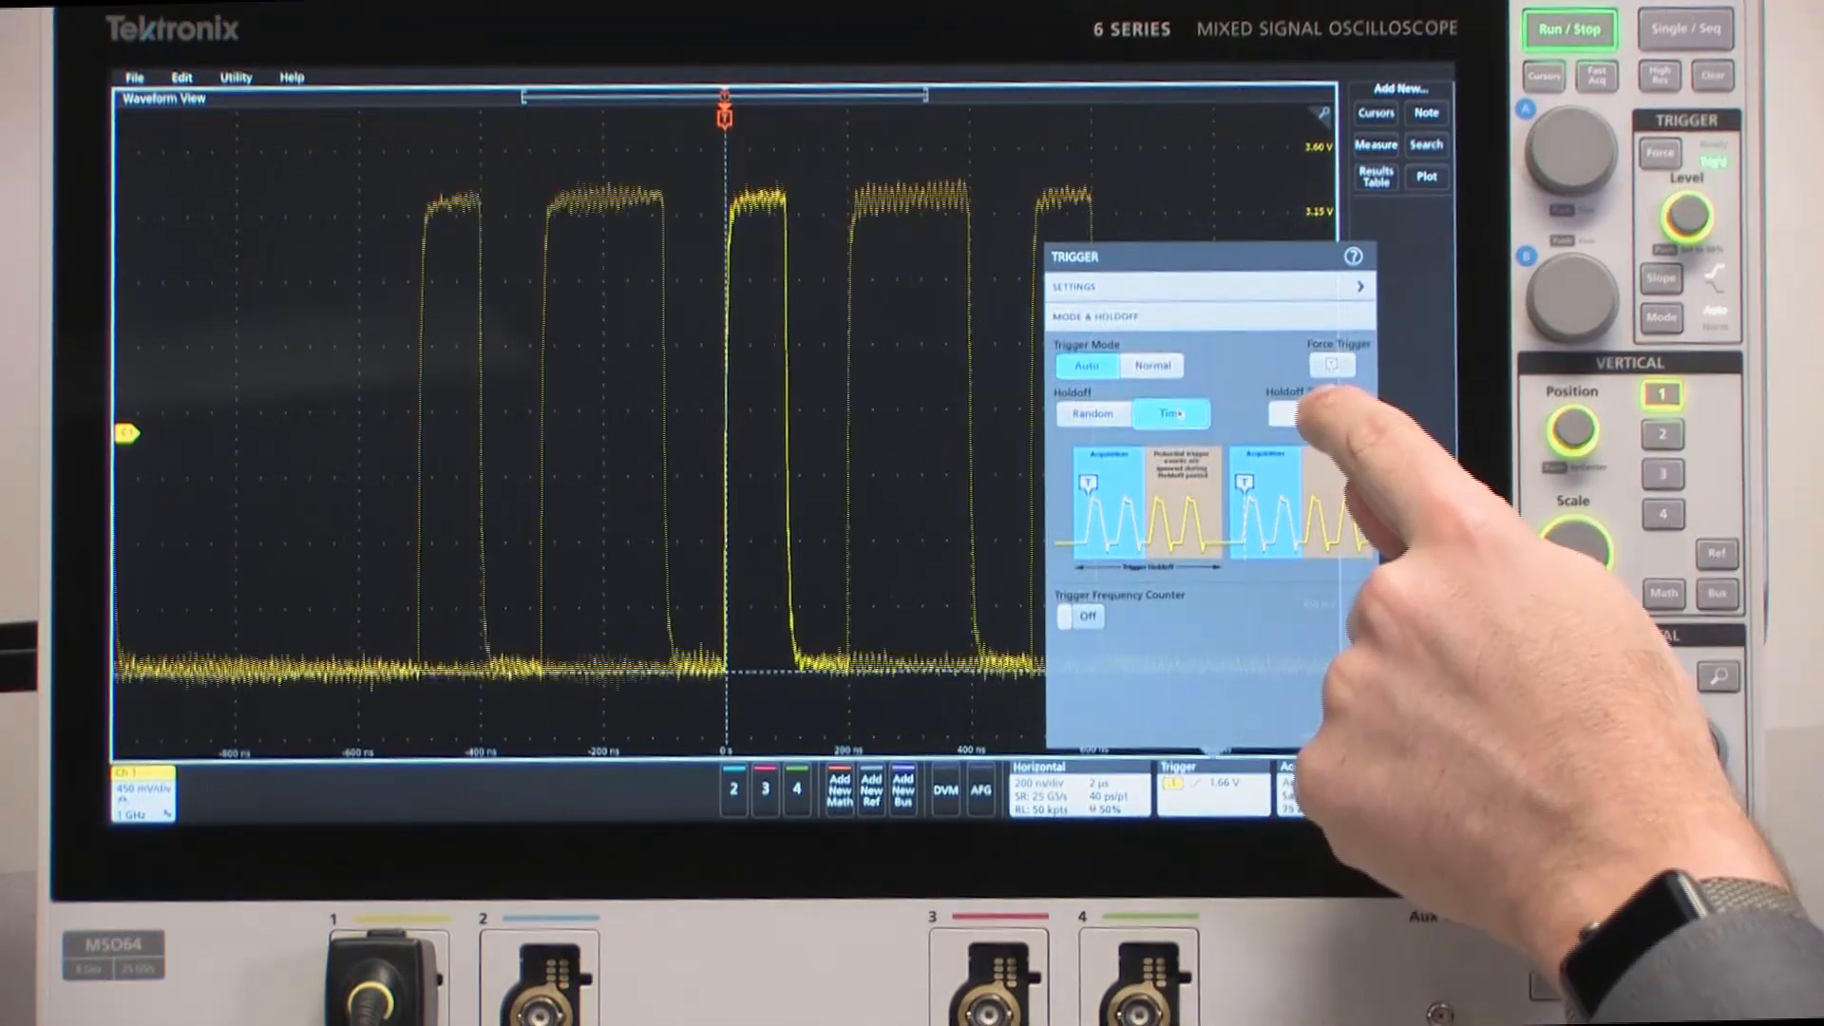
left_click(1304, 416)
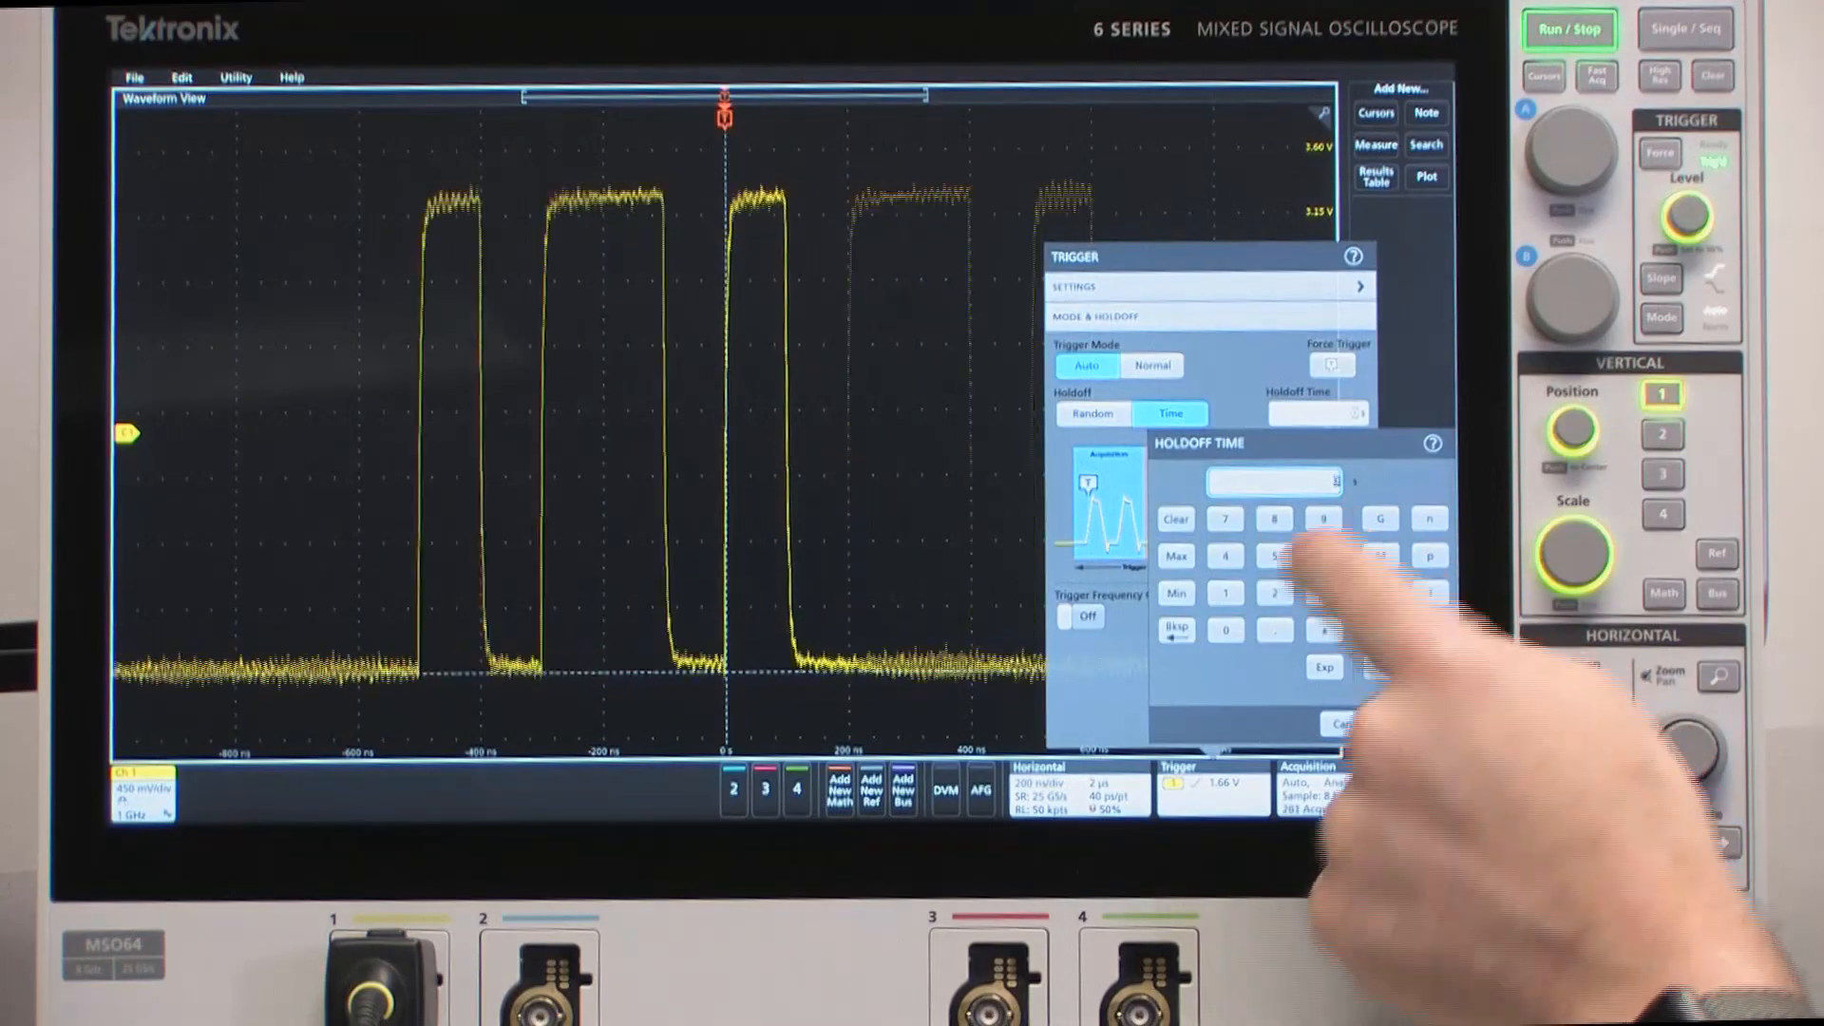
left_click(1273, 557)
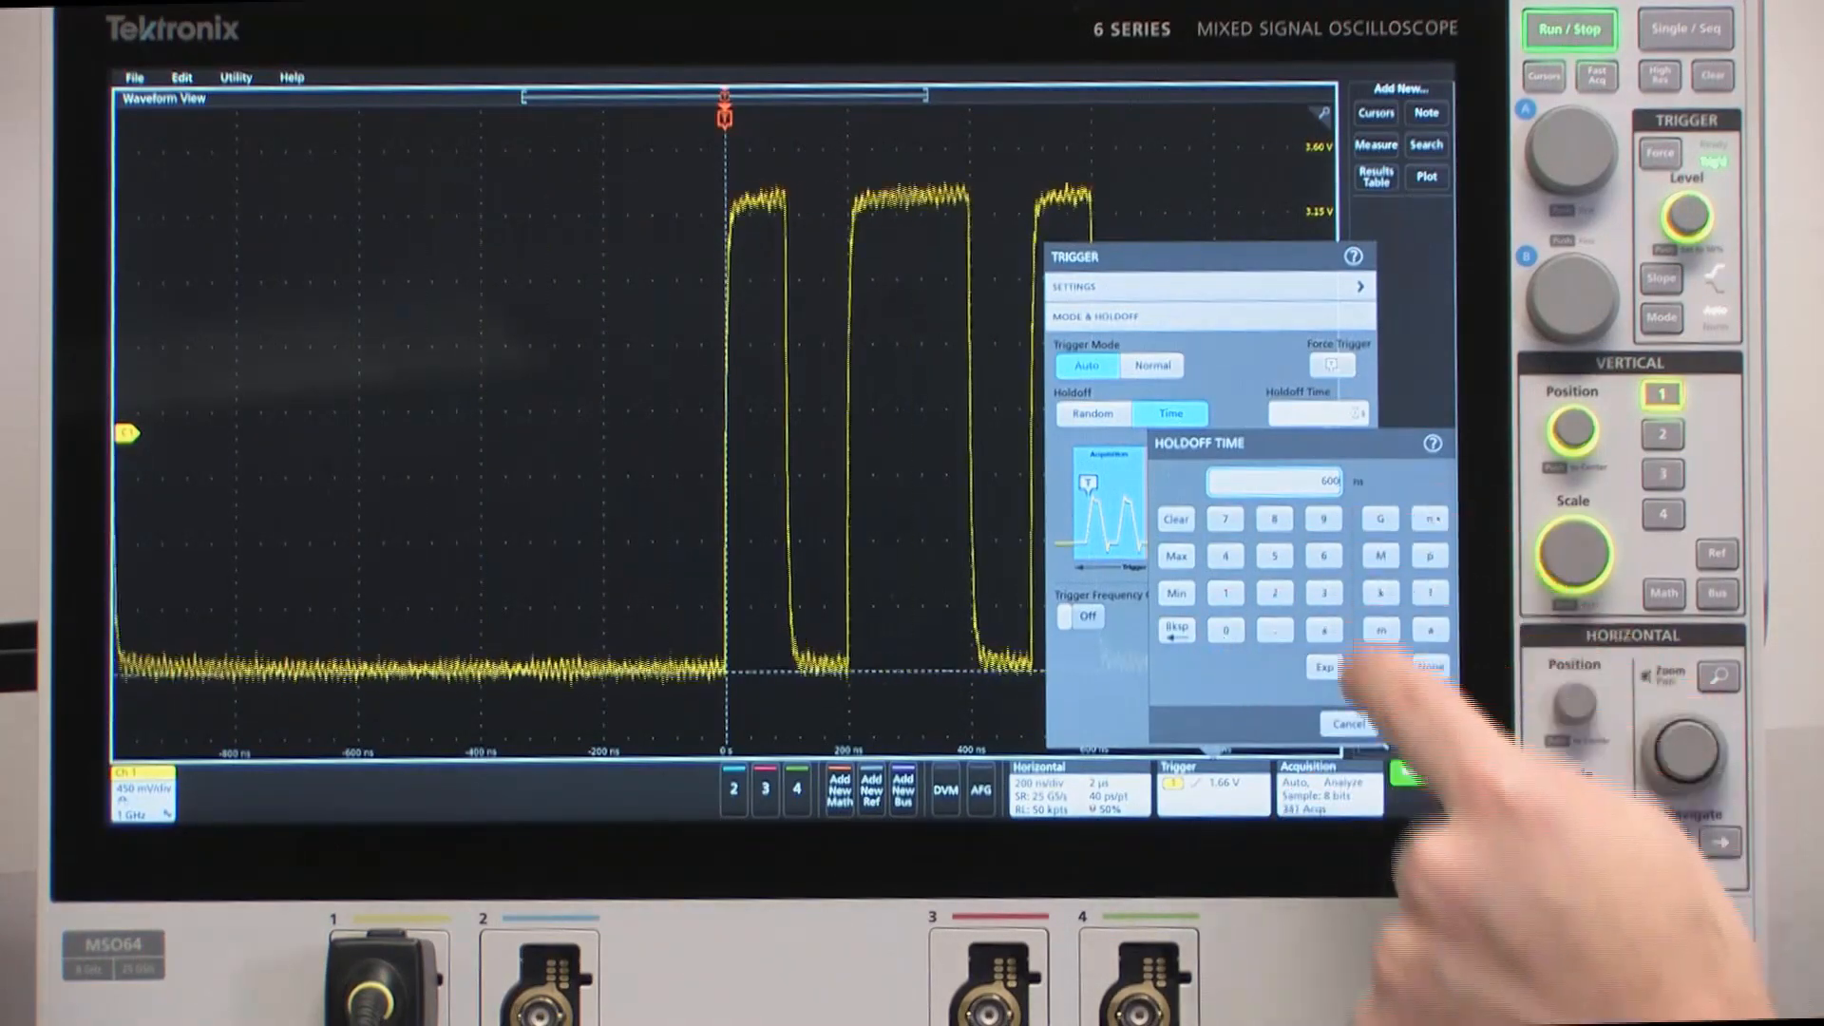
left_click(1349, 724)
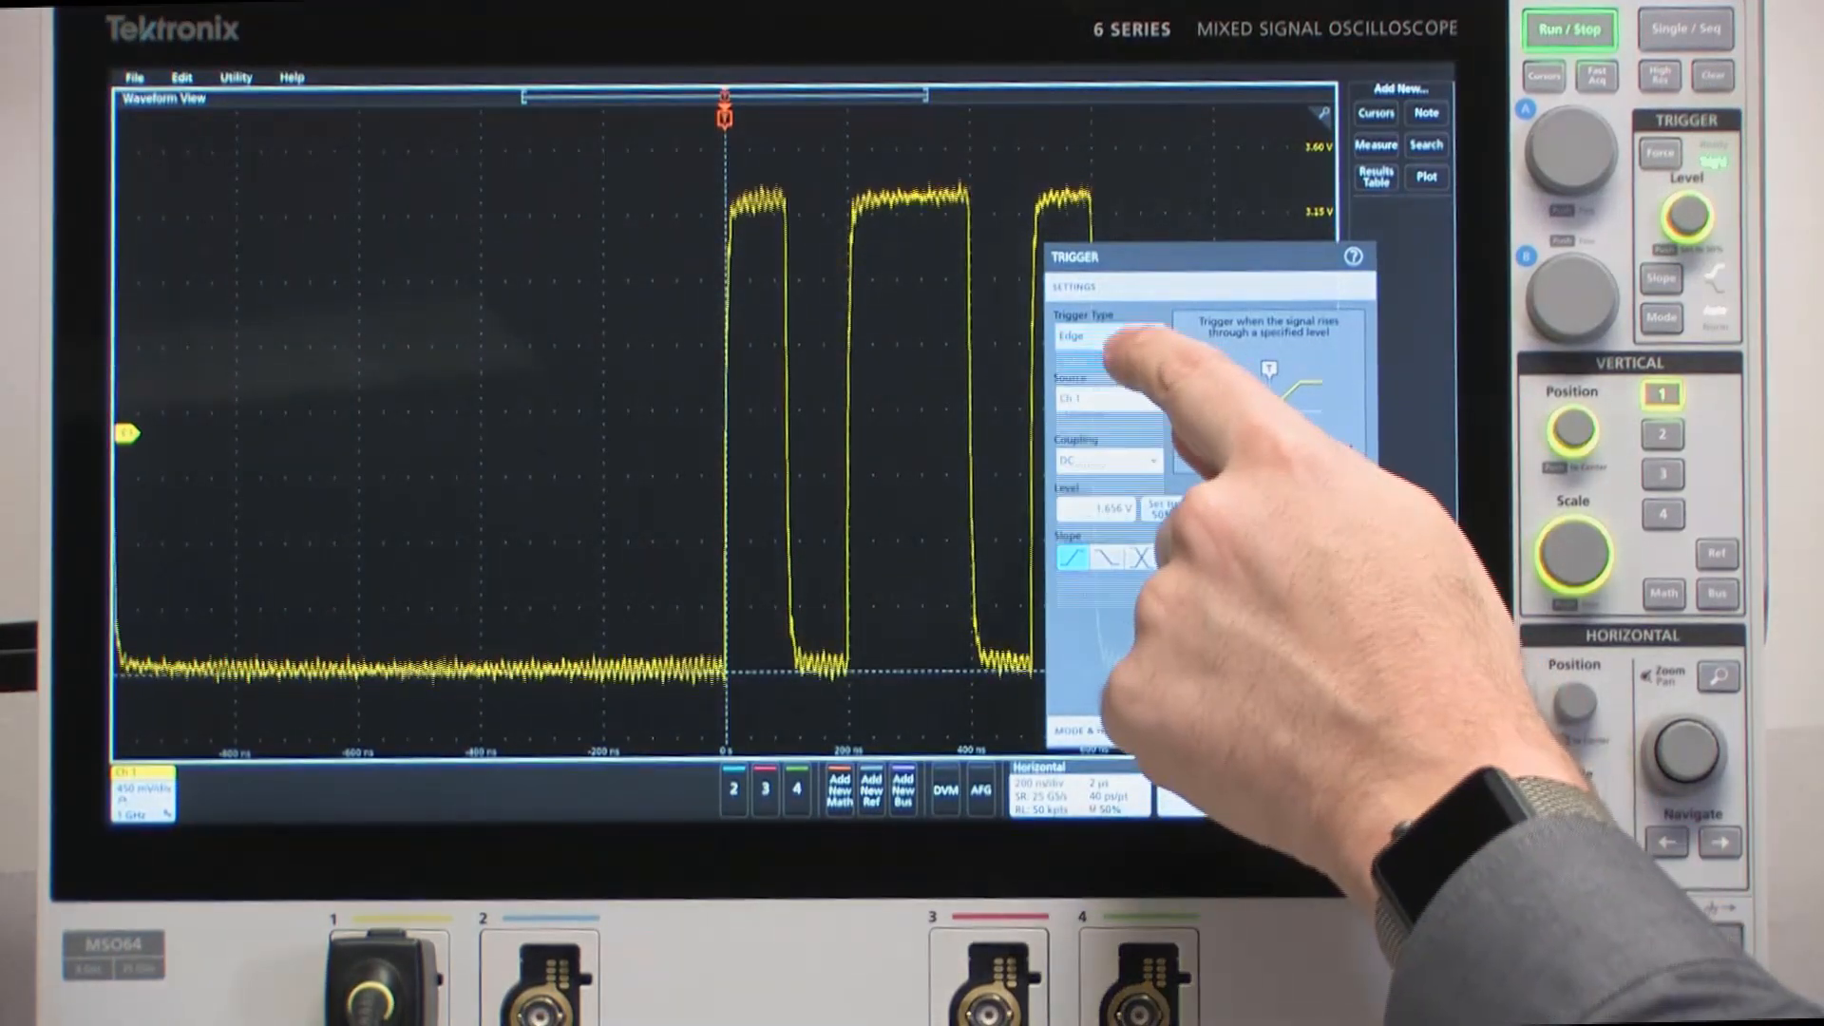
- Choose Runt as the trigger type with 2.03 V upper and 1.04 V lower thresholds
left_click(1106, 334)
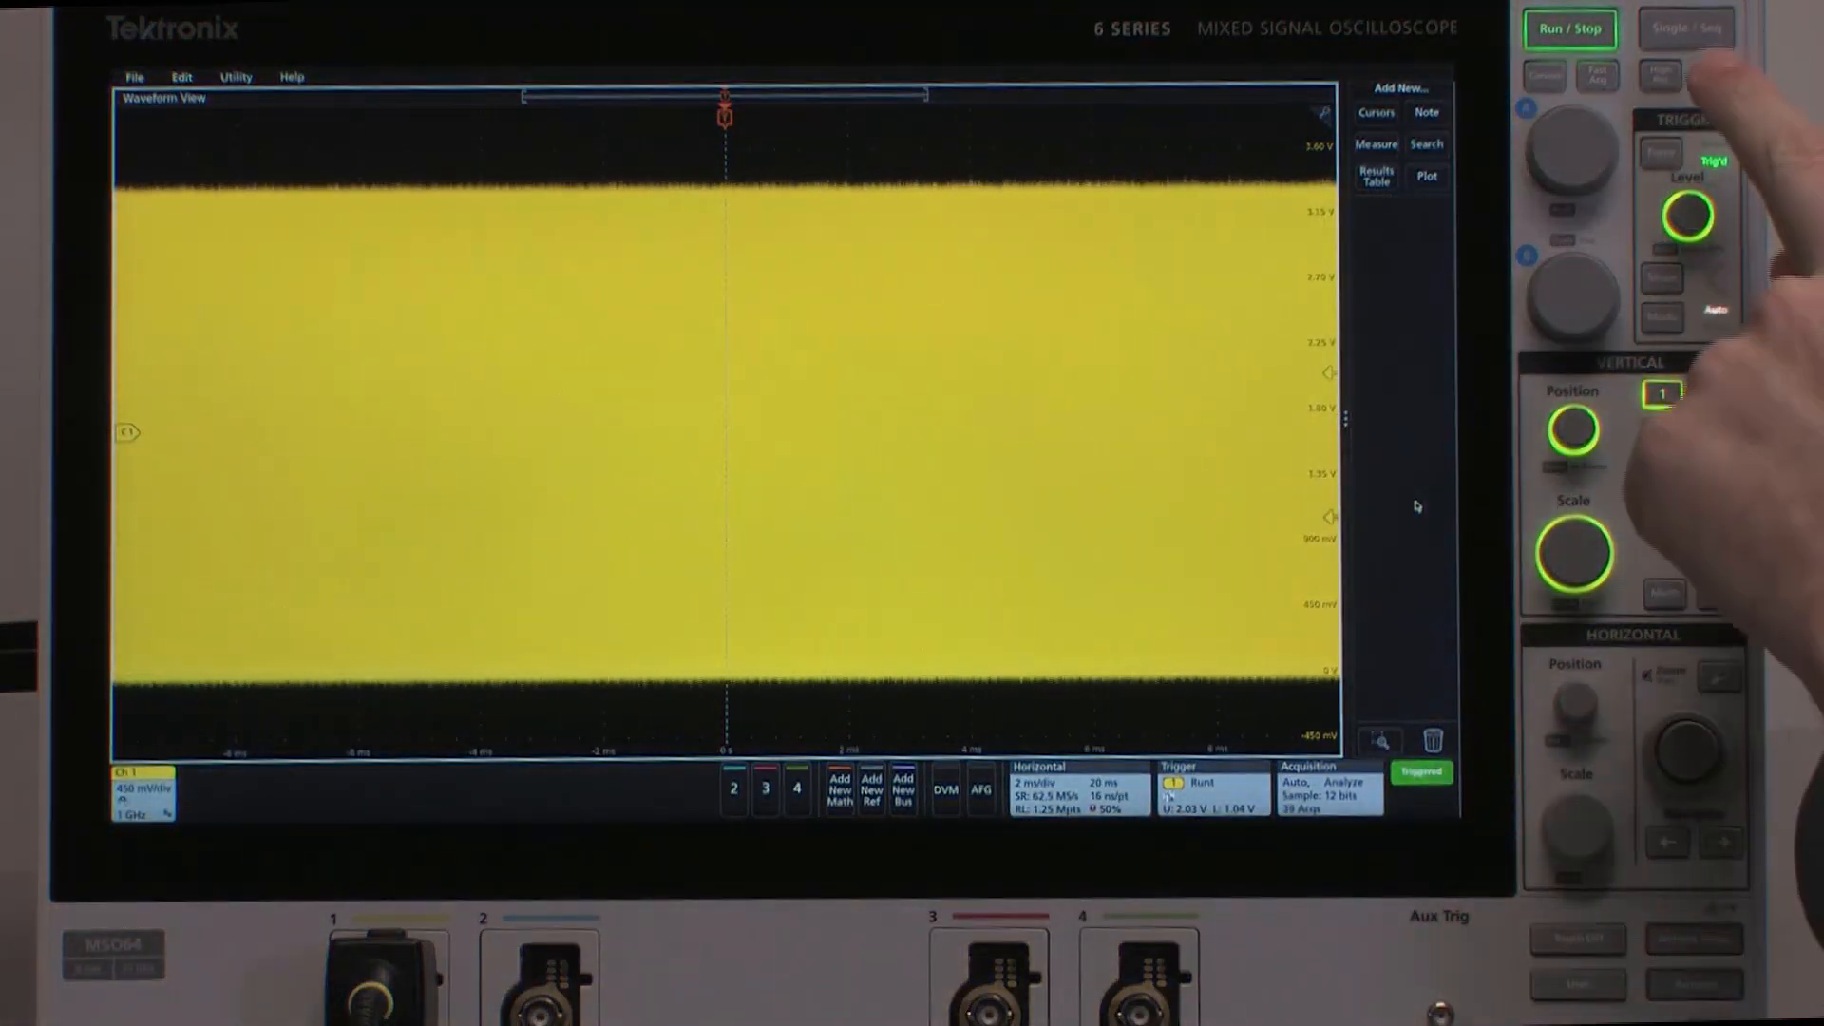
- Take one Single/Seq acquisition and add an edge search on channel 1
left_click(1572, 28)
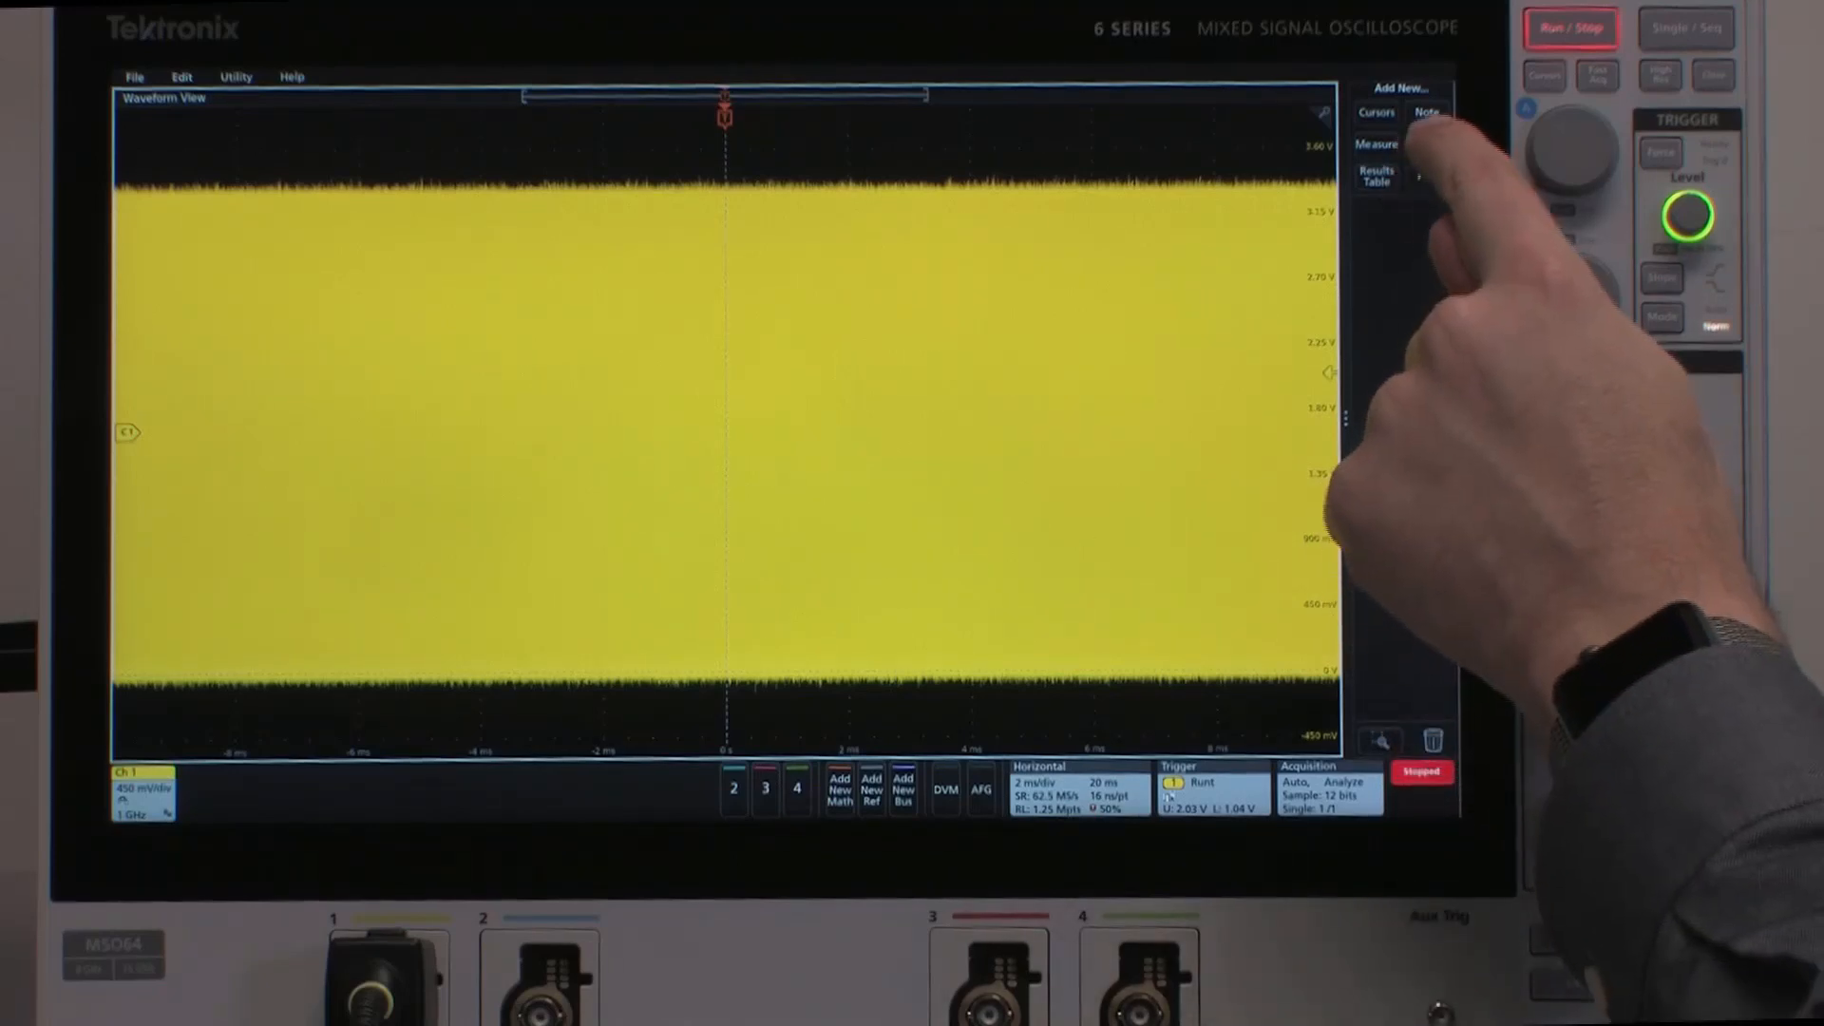
left_click(1428, 145)
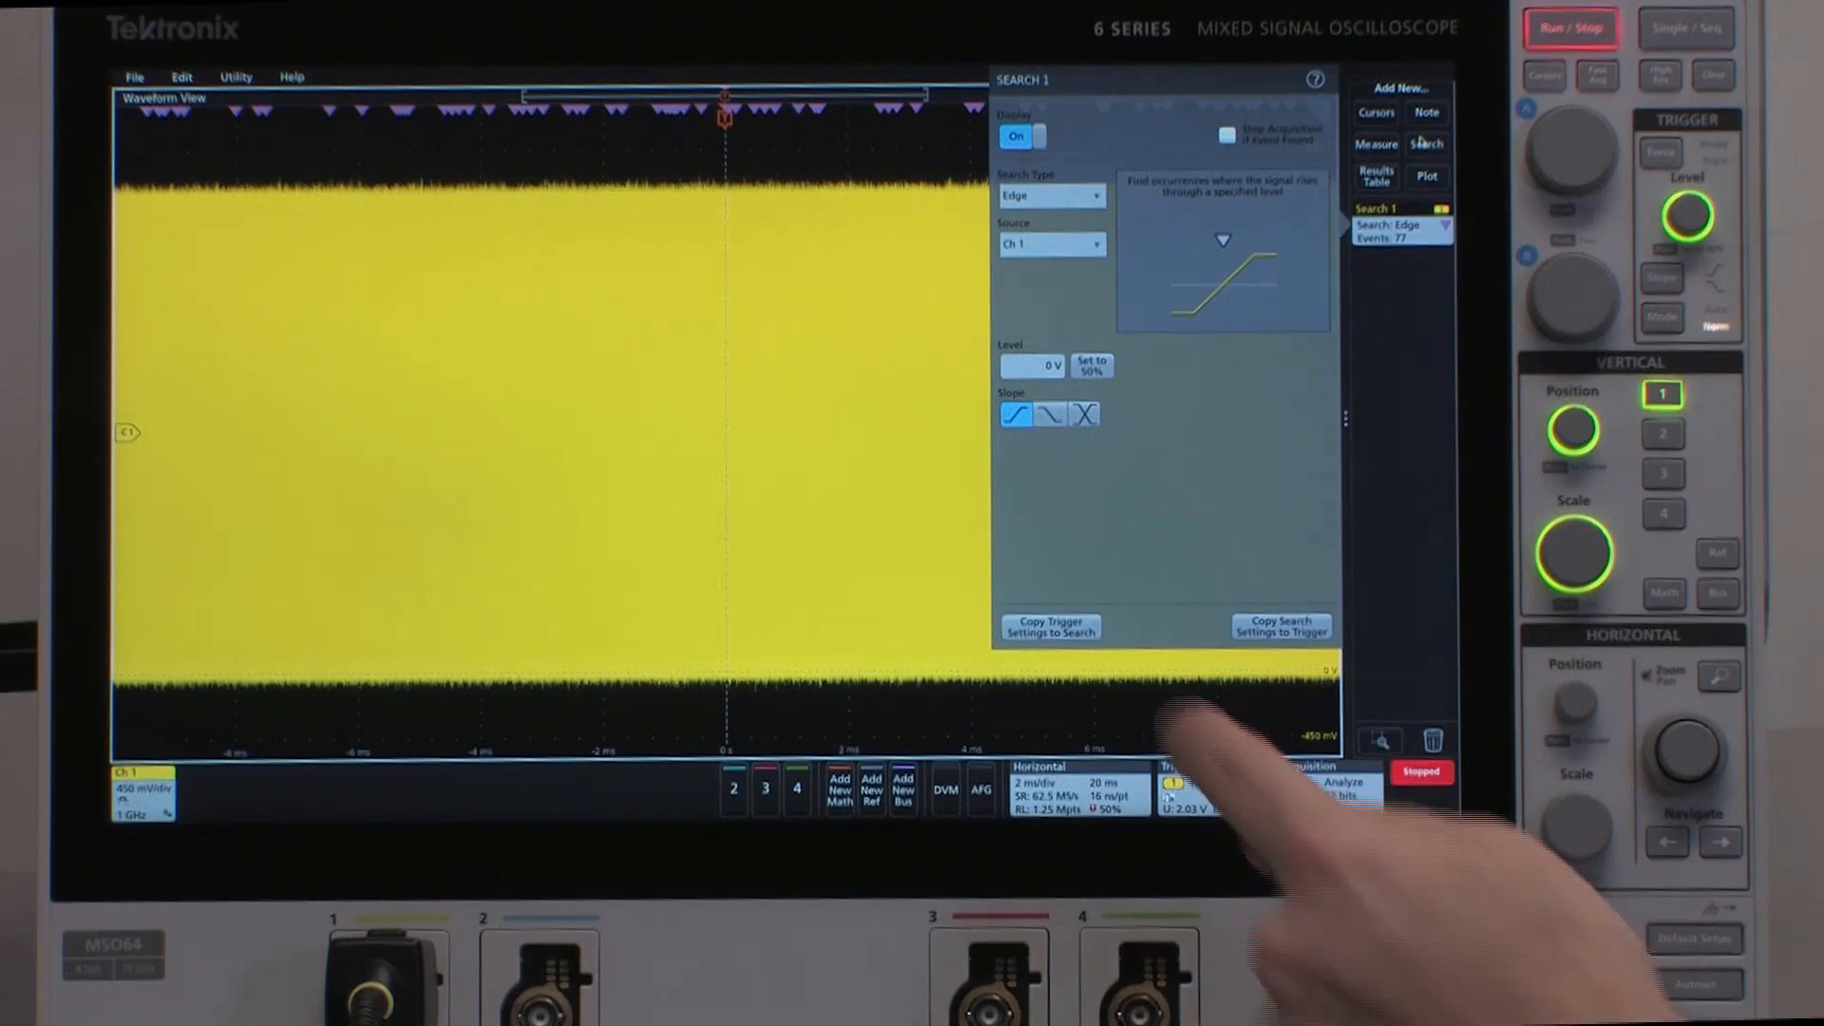
- Copy the runt trigger settings into Search 1 so it marks 7 runt events
left_click(1051, 194)
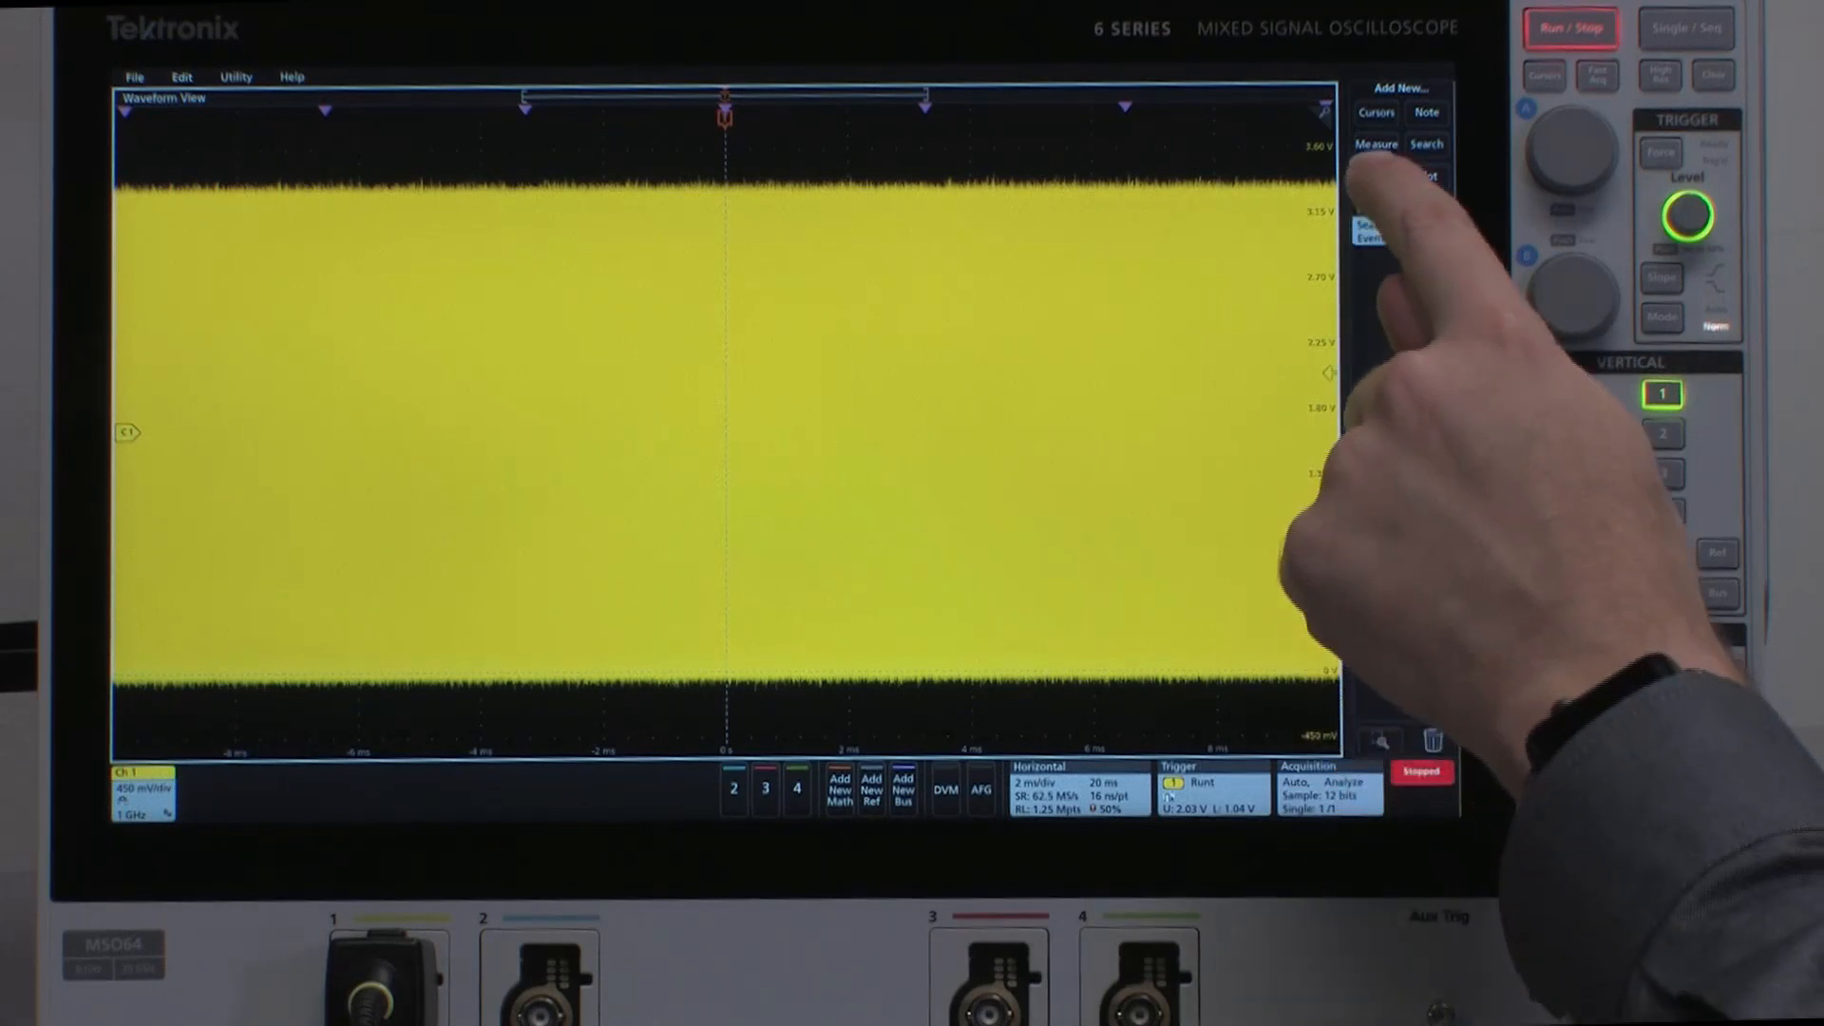
- Add a Search results table listing the 7 runt events about 3.28 ms apart
left_click(1376, 175)
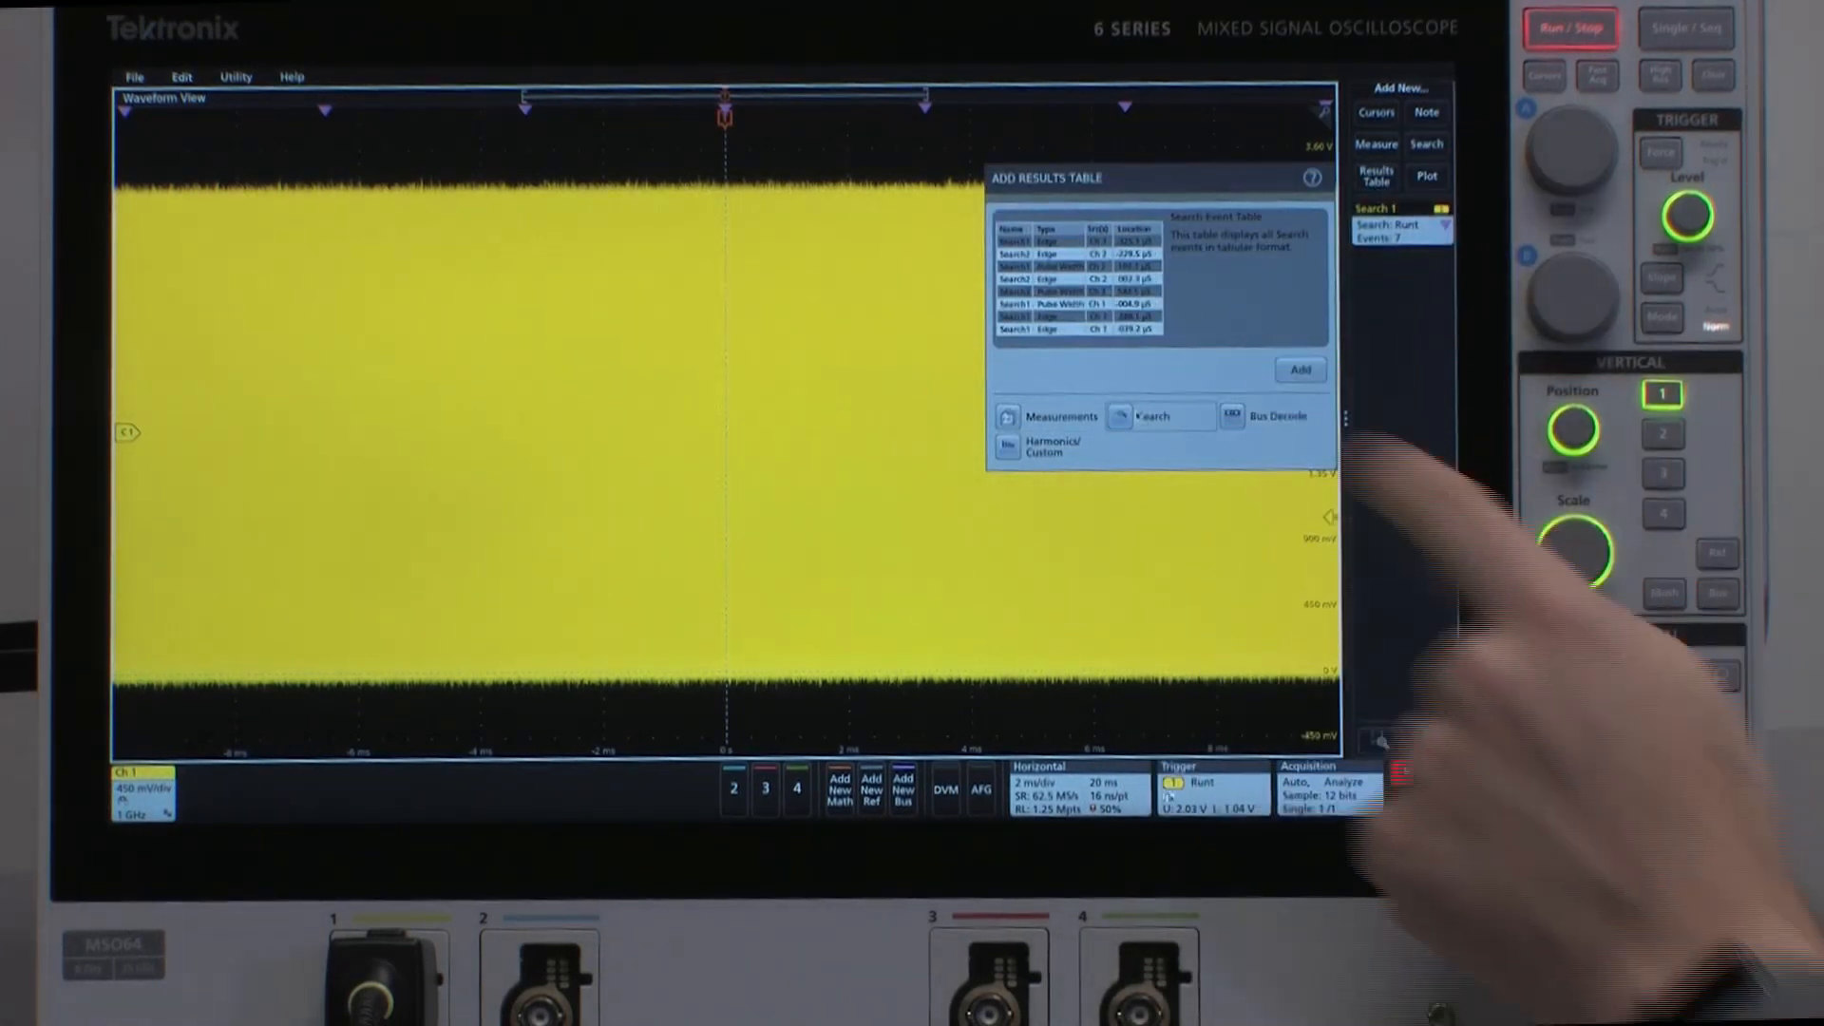
left_click(1300, 371)
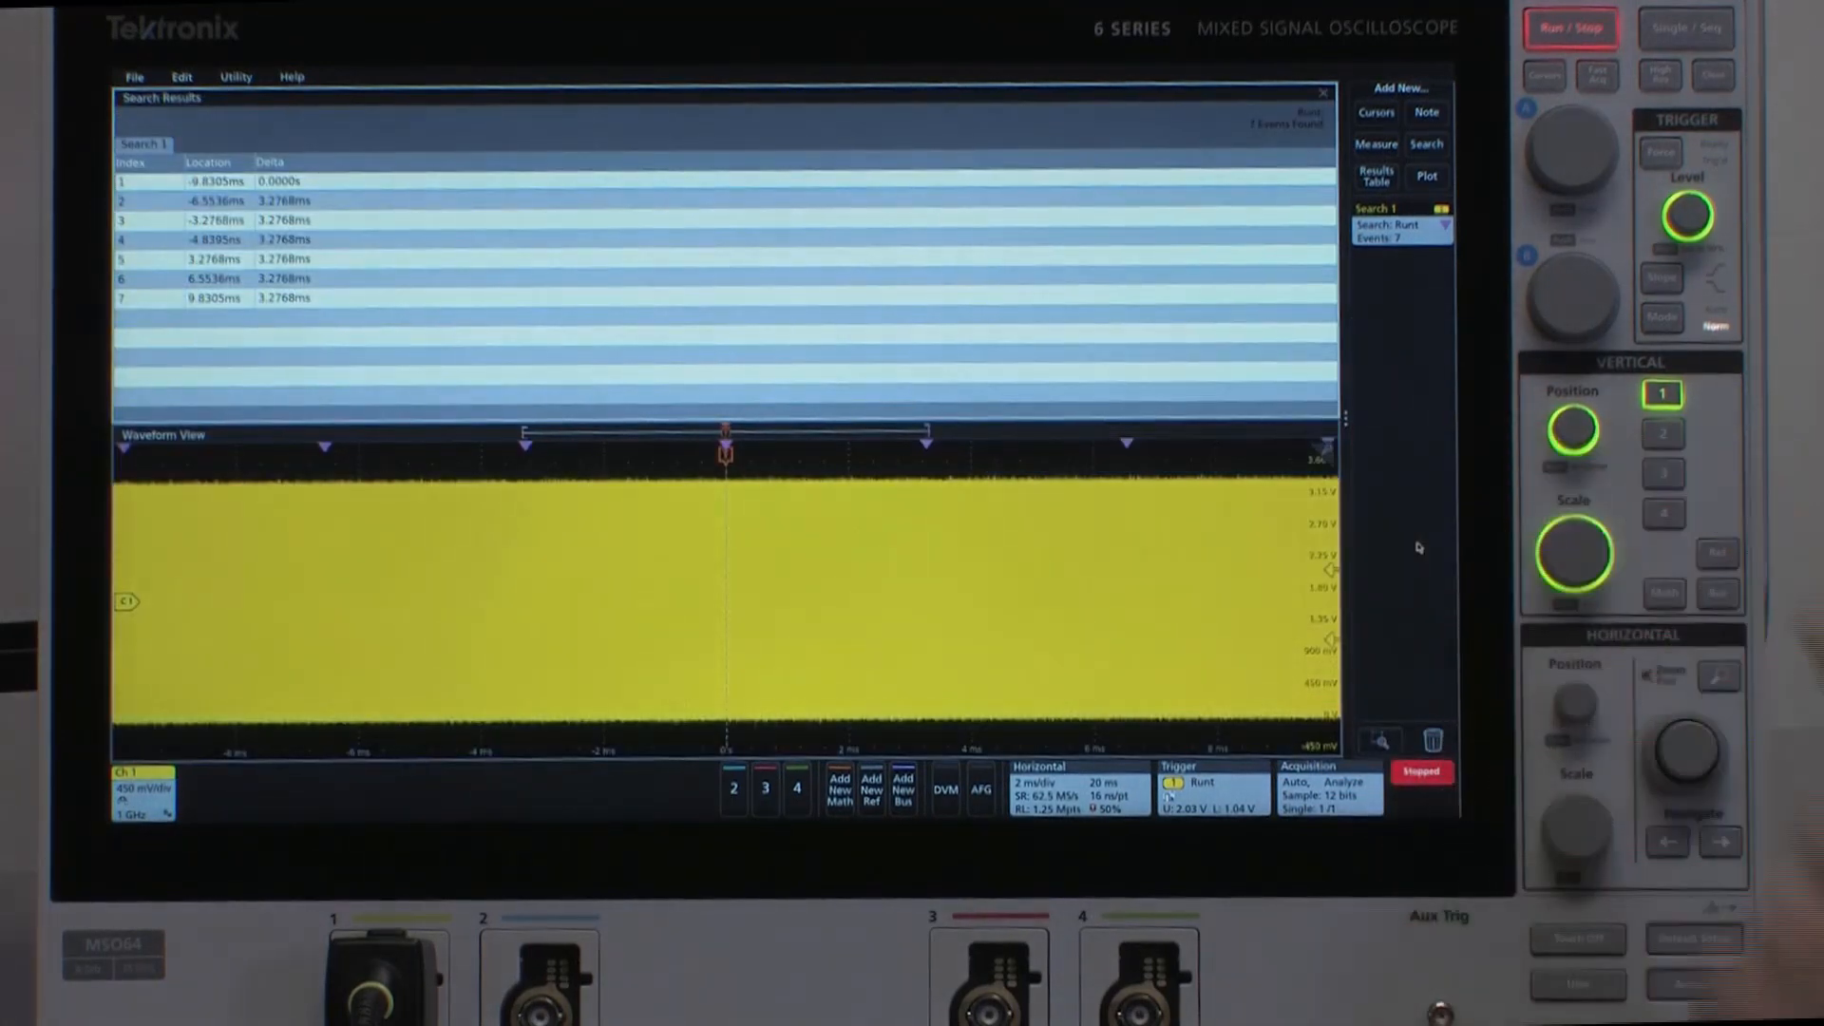